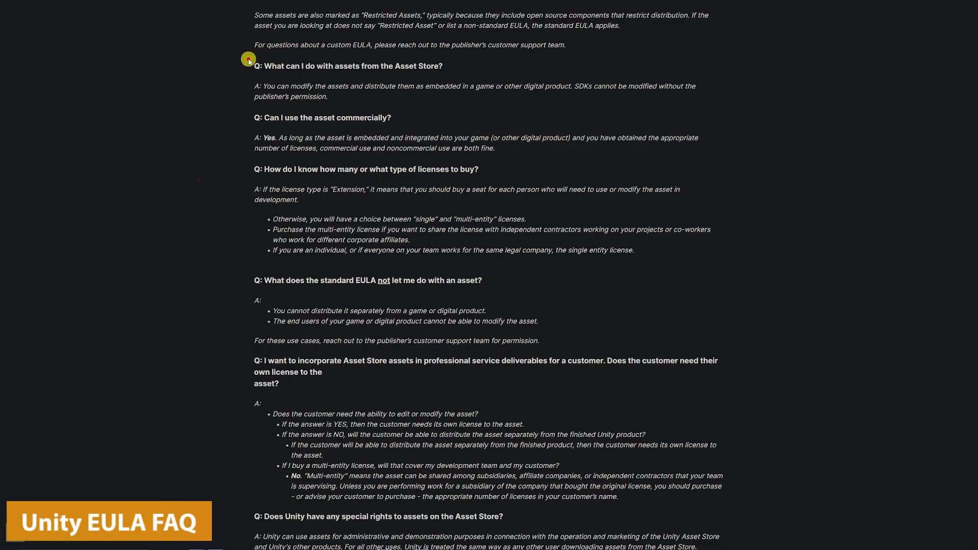
- Underline key EULA FAQ passages on modifying, commercially using, licensing and not redistributing assets
left_click_drag(248, 59, 302, 57)
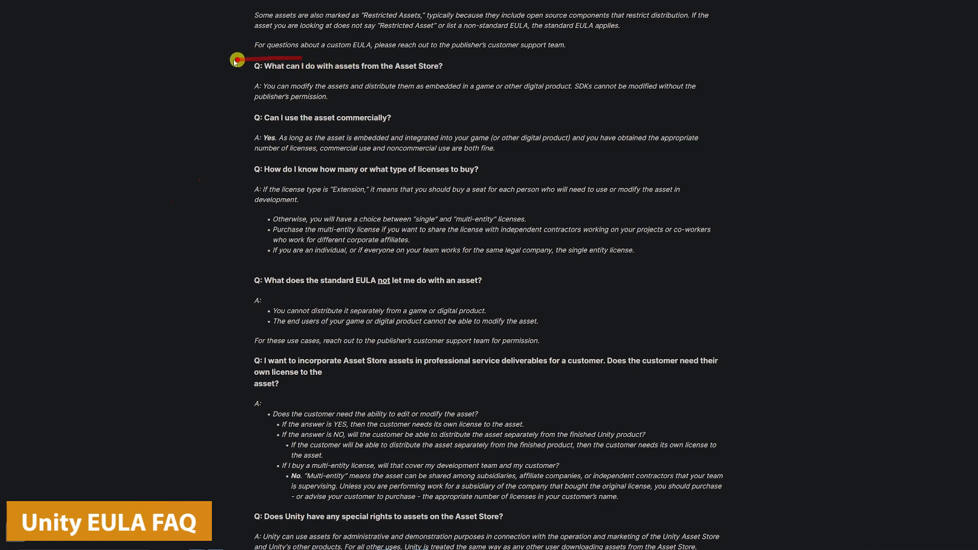
left_click_drag(236, 58, 453, 65)
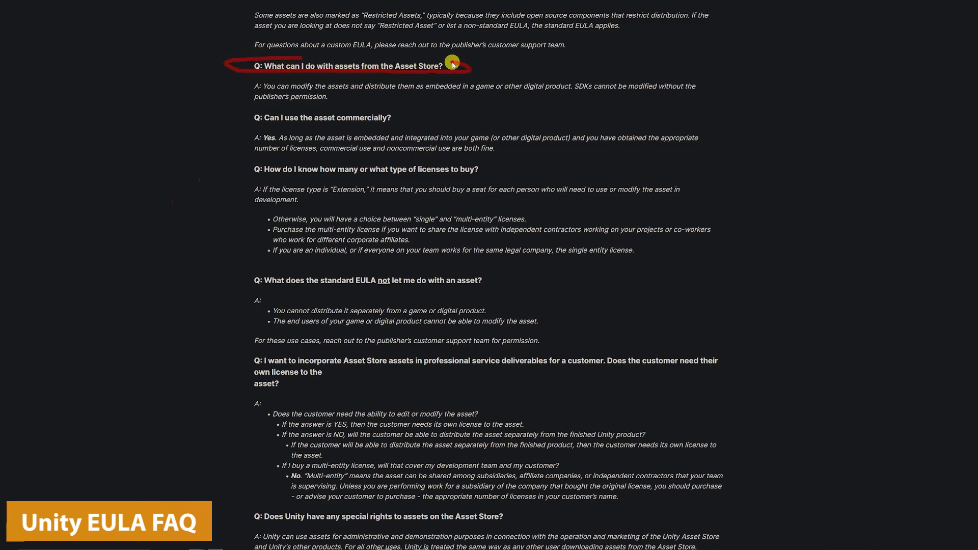
mouse_move(300, 105)
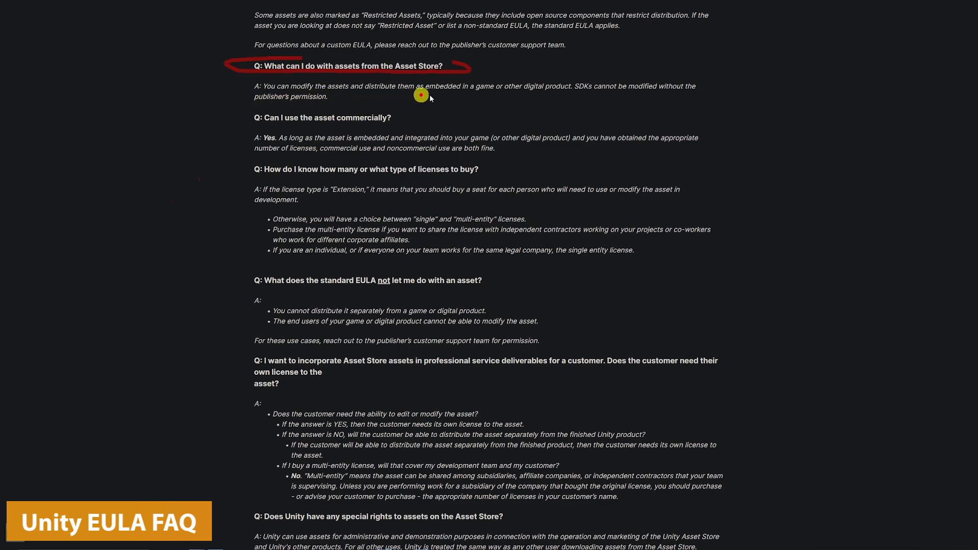
mouse_move(497, 99)
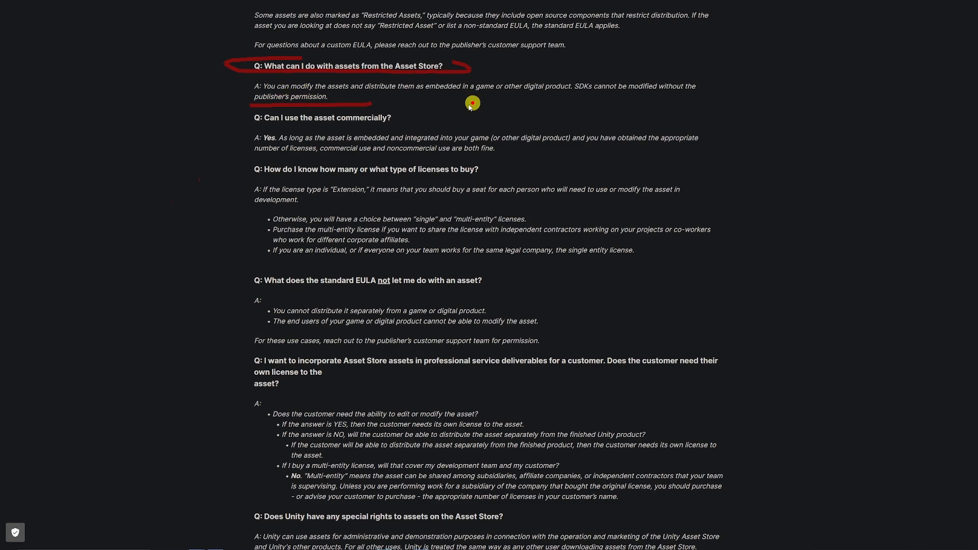
mouse_move(486, 86)
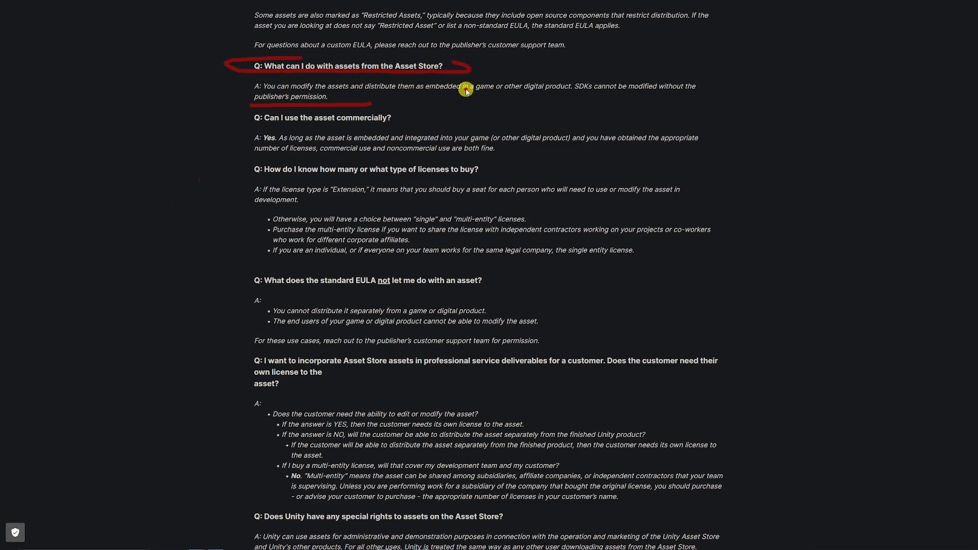
mouse_move(302, 122)
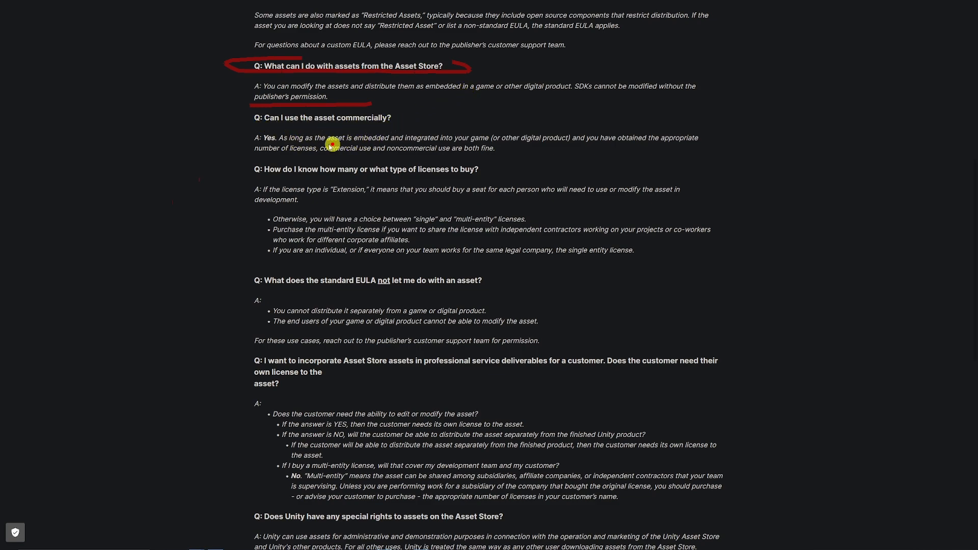
mouse_move(509, 146)
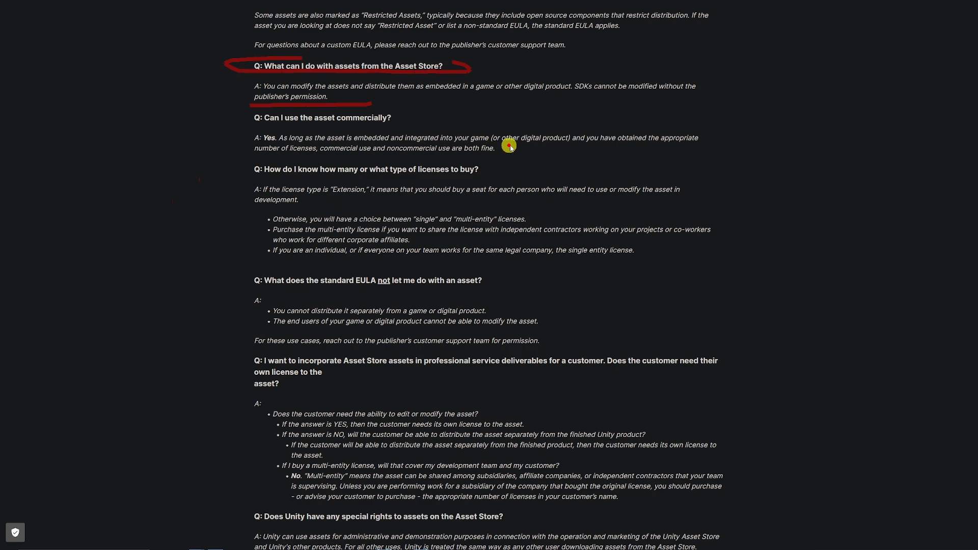
mouse_move(614, 151)
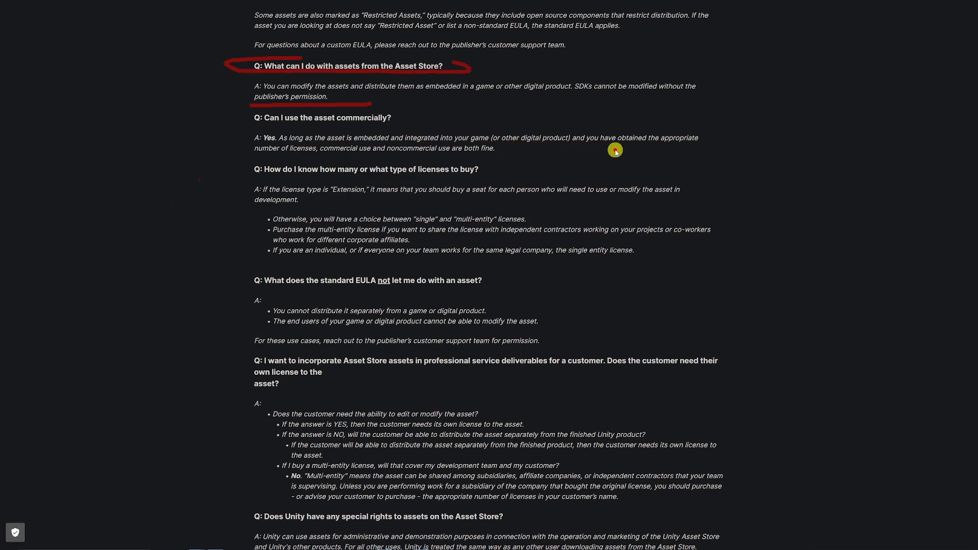
mouse_move(516, 148)
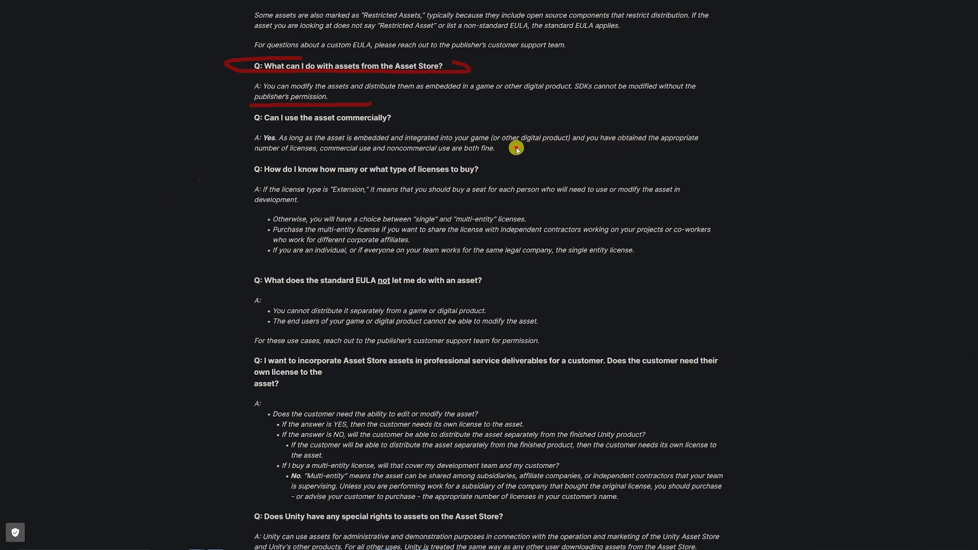
left_click_drag(516, 149, 656, 149)
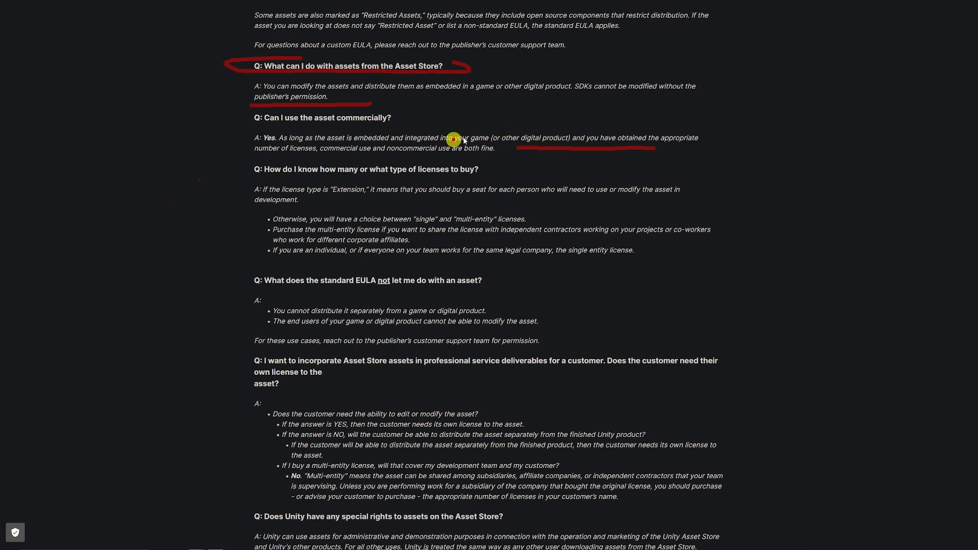
mouse_move(357, 209)
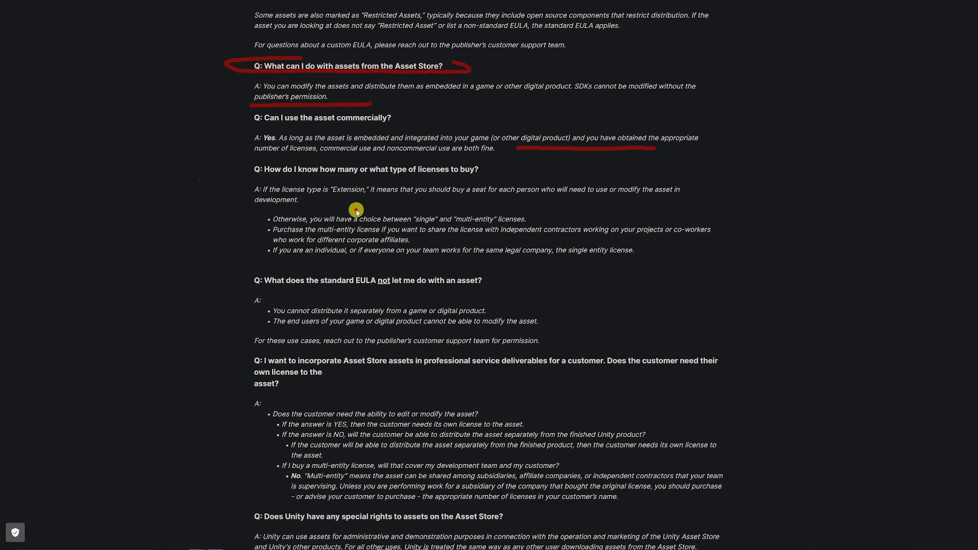
left_click_drag(356, 210, 392, 199)
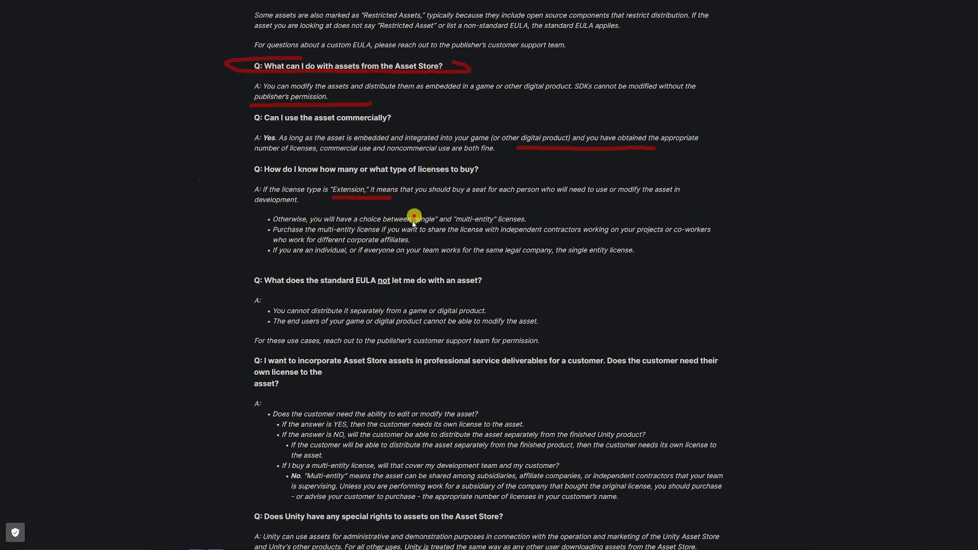
mouse_move(505, 227)
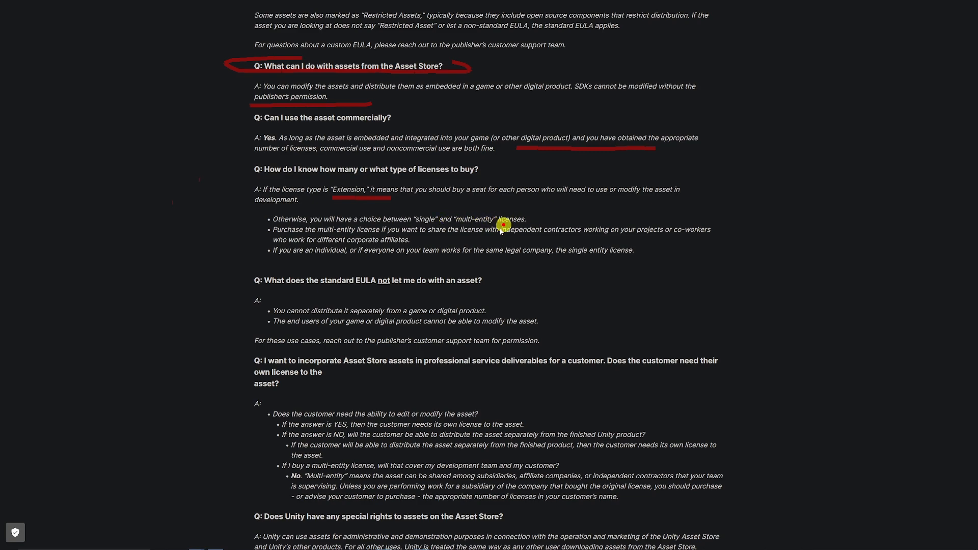
mouse_move(418, 223)
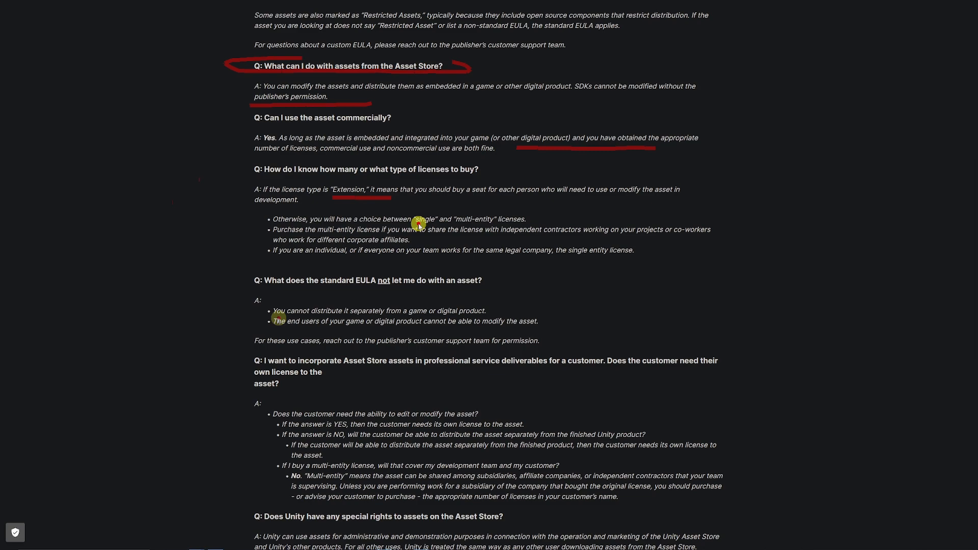
mouse_move(295, 321)
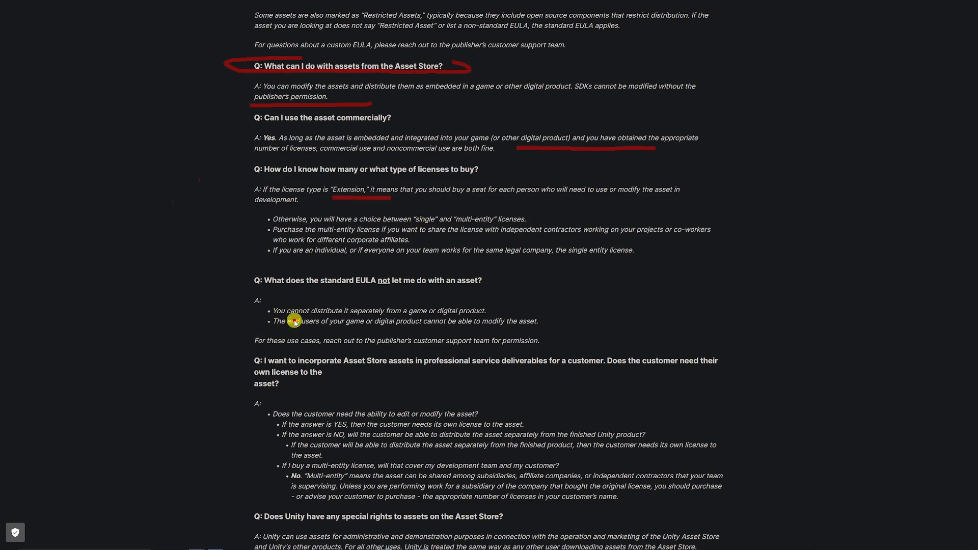
left_click_drag(294, 320, 426, 318)
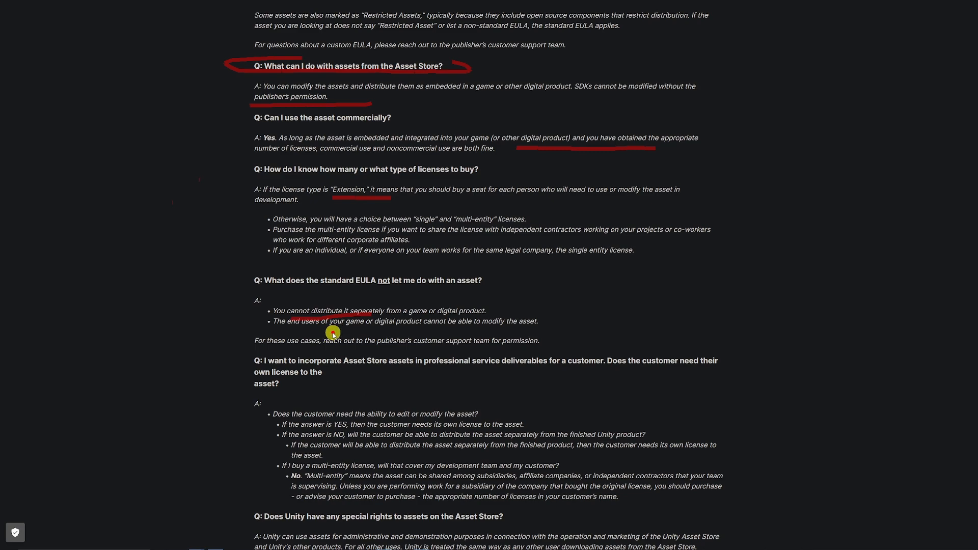
left_click_drag(332, 333, 402, 330)
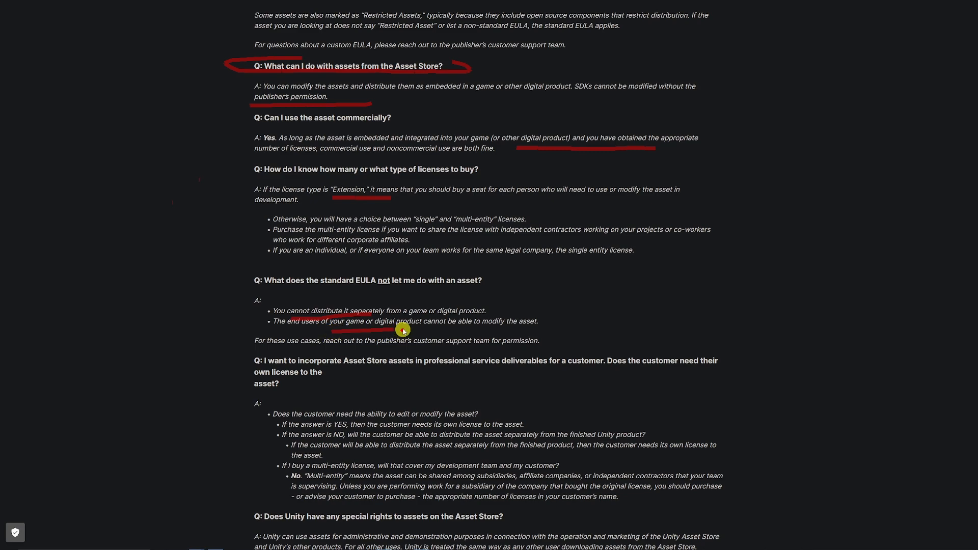
mouse_move(366, 184)
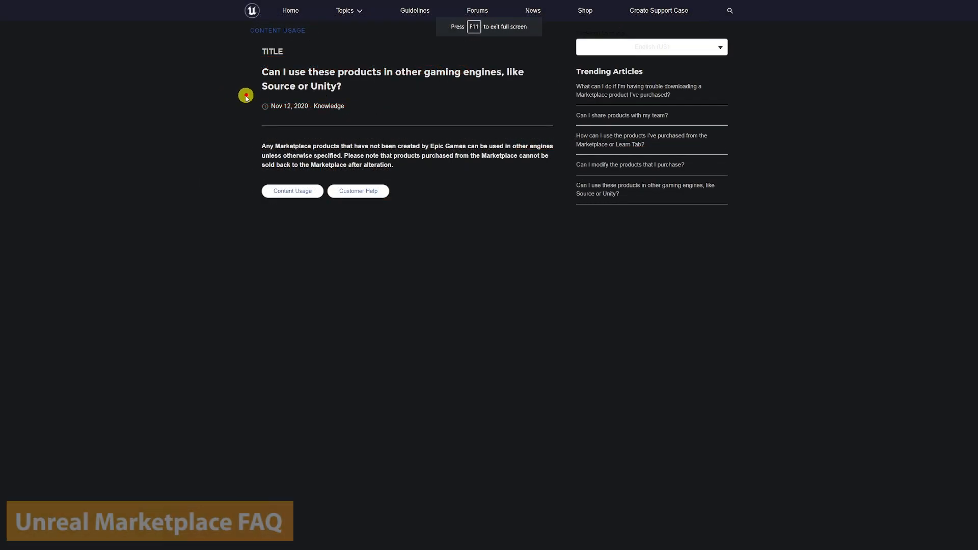
mouse_move(339, 119)
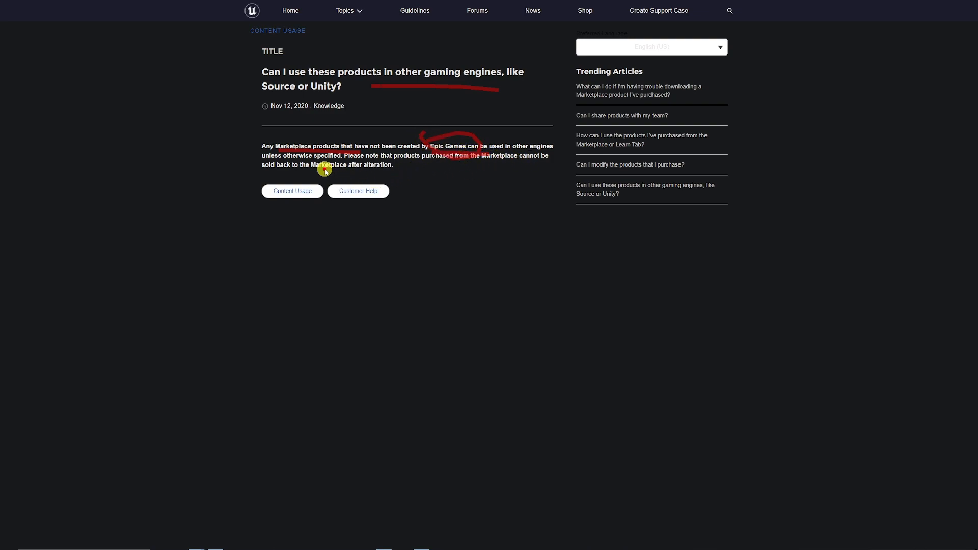
mouse_move(410, 174)
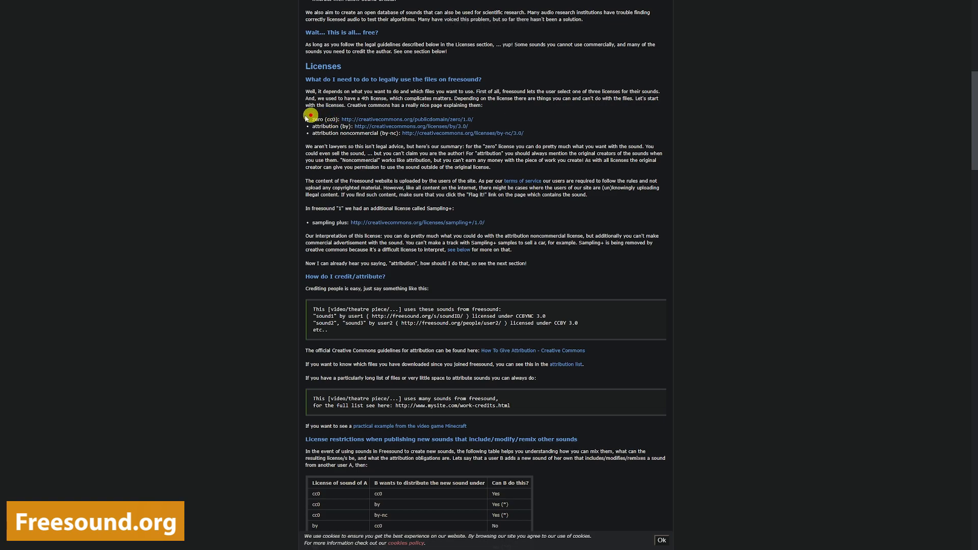
mouse_move(310, 113)
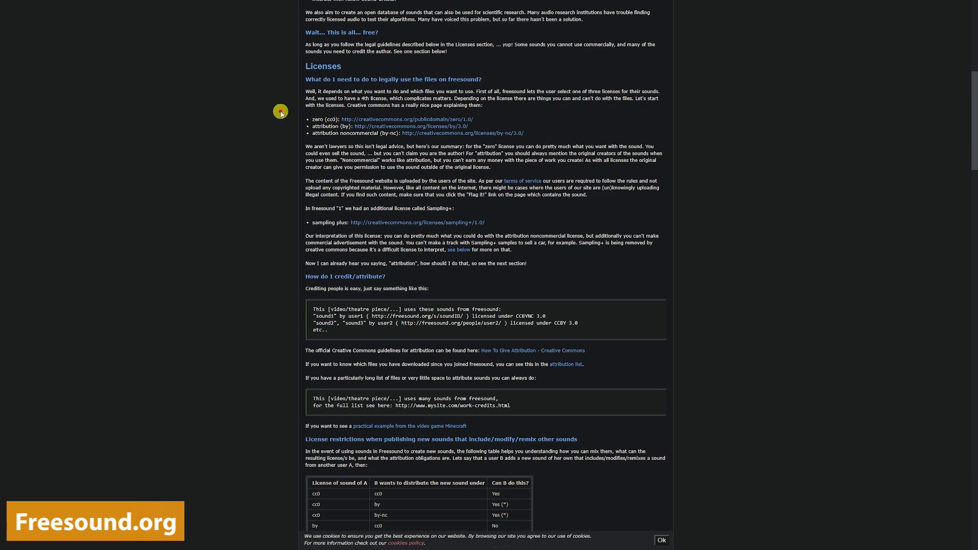
mouse_move(300, 112)
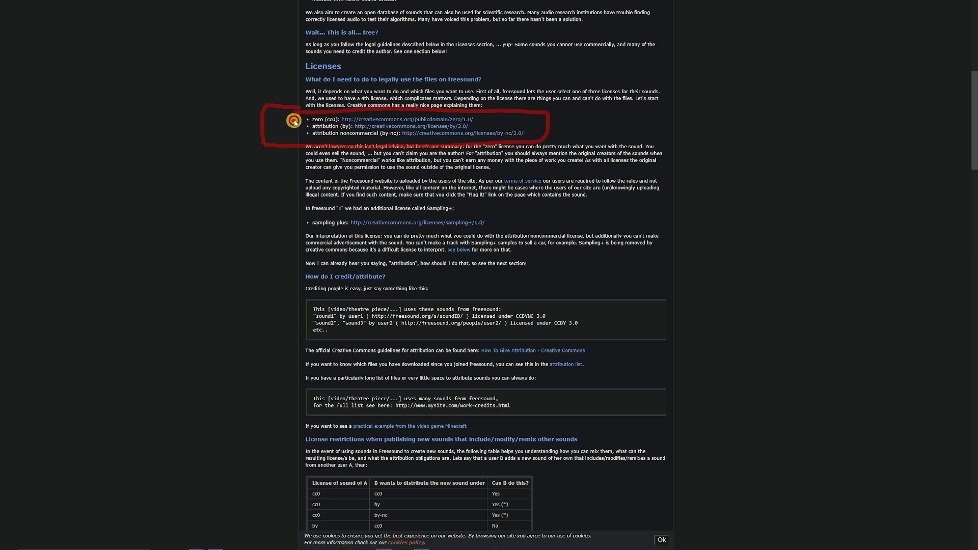
mouse_move(284, 145)
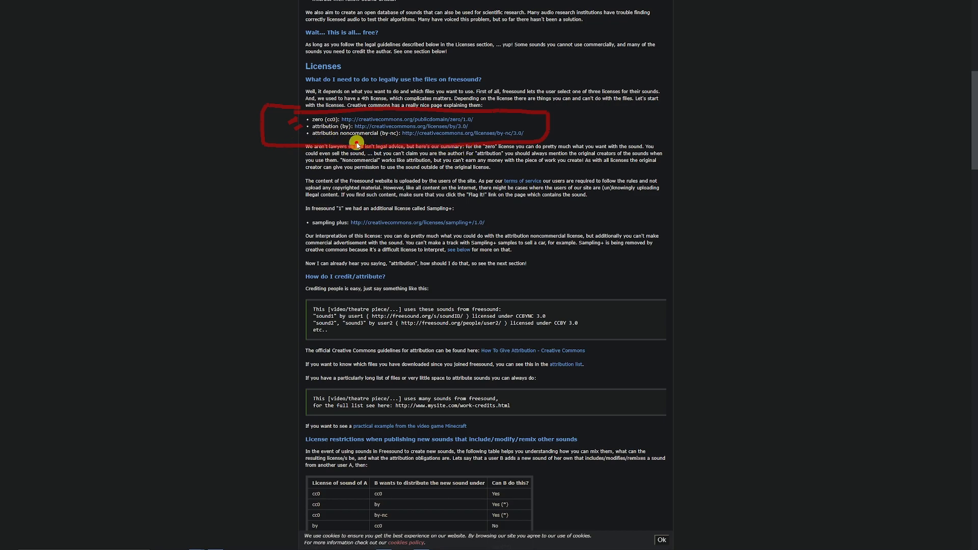
mouse_move(300, 136)
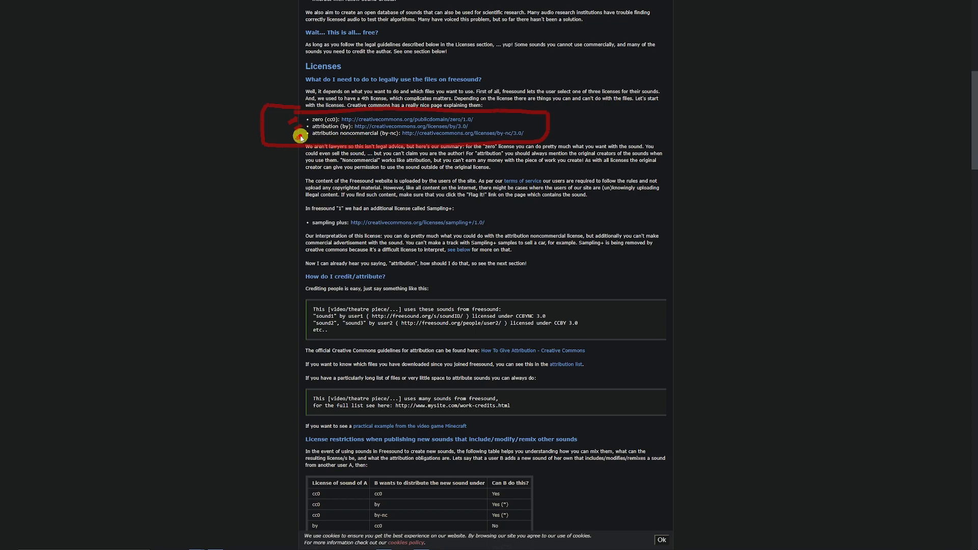
mouse_move(326, 136)
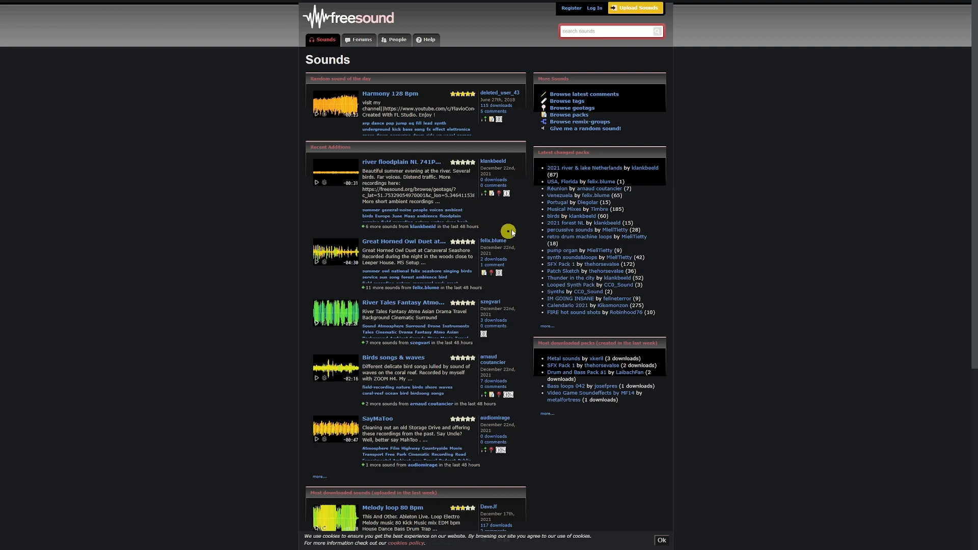
mouse_move(505, 194)
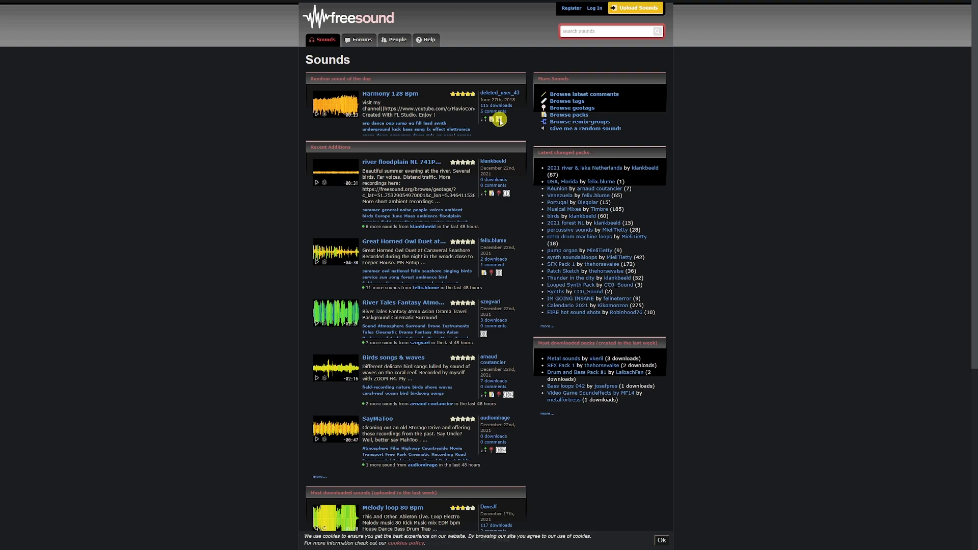
mouse_move(498, 120)
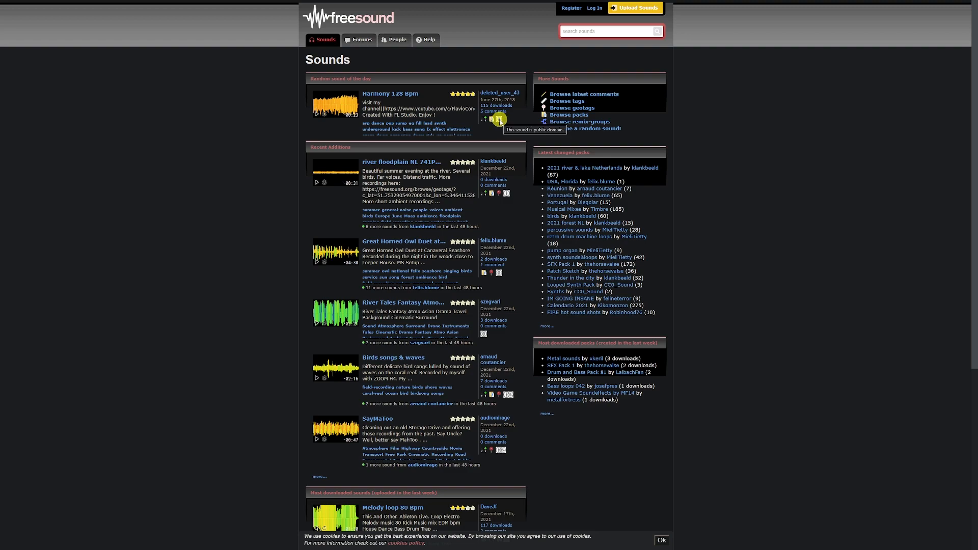
- Scroll the Freesound sounds listing to reveal recent additions and the most-downloaded section
scroll("down", 3)
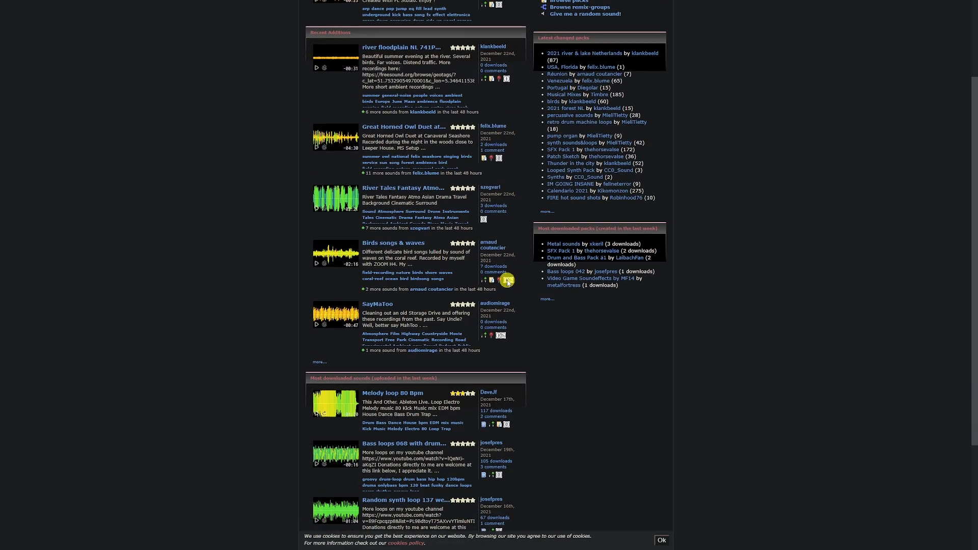
mouse_move(507, 279)
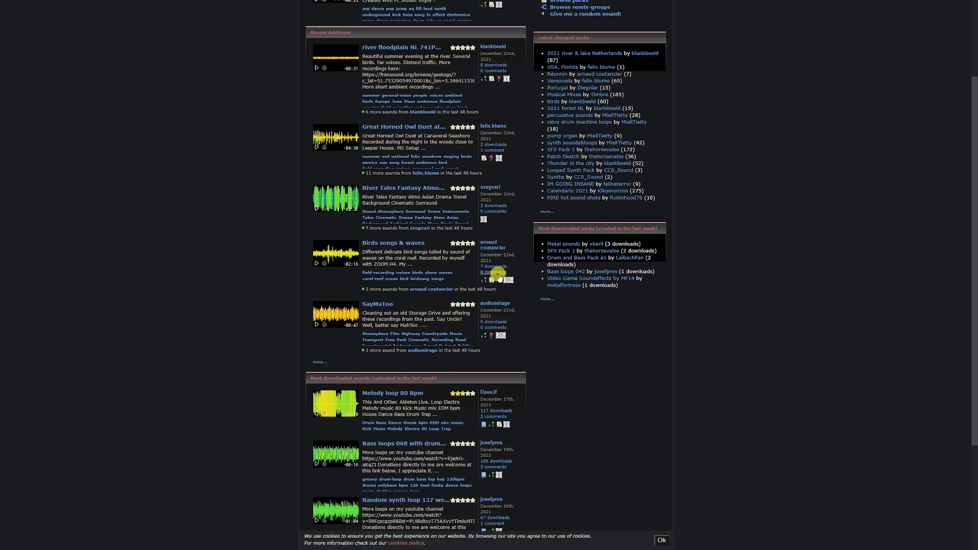
mouse_move(501, 279)
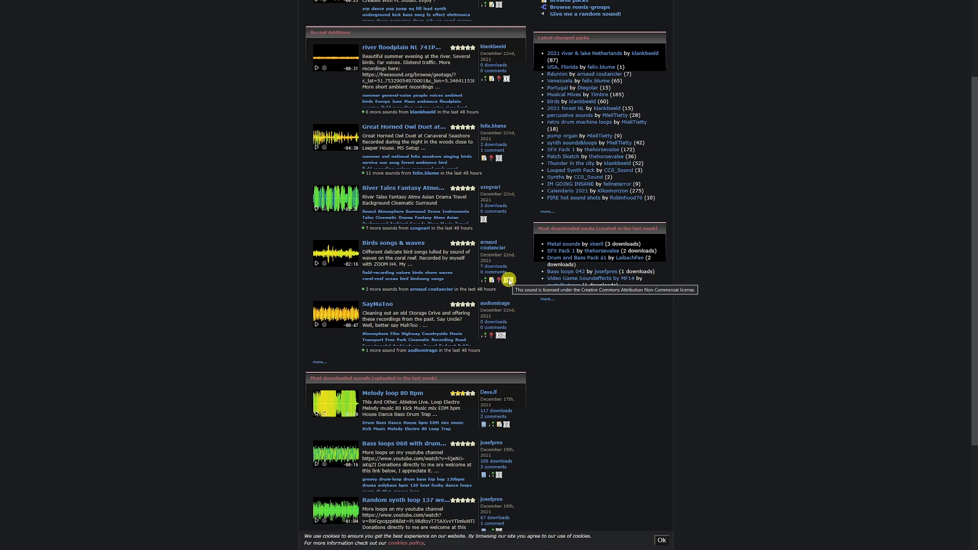
mouse_move(225, 238)
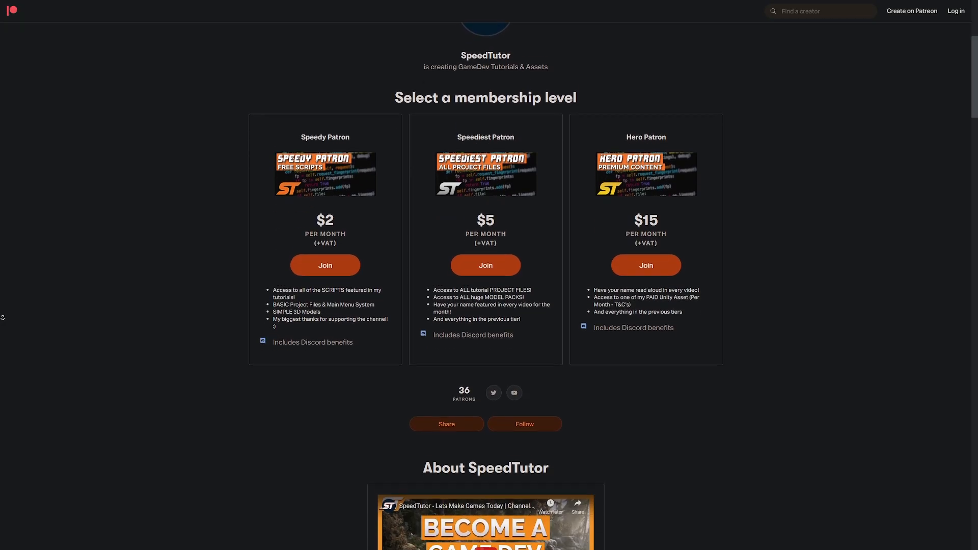
- Scroll through the Patreon membership tiers and About section
scroll("down", 3)
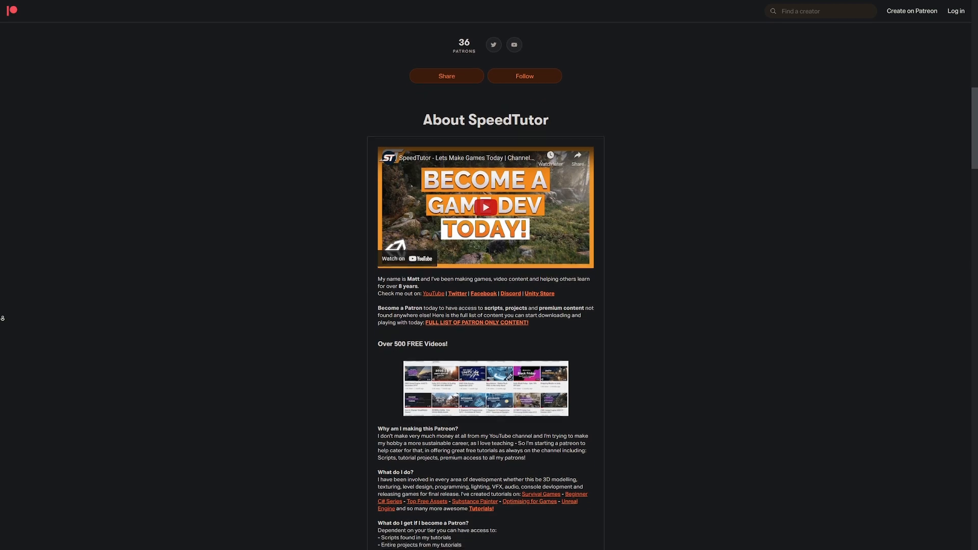
scroll("down", 3)
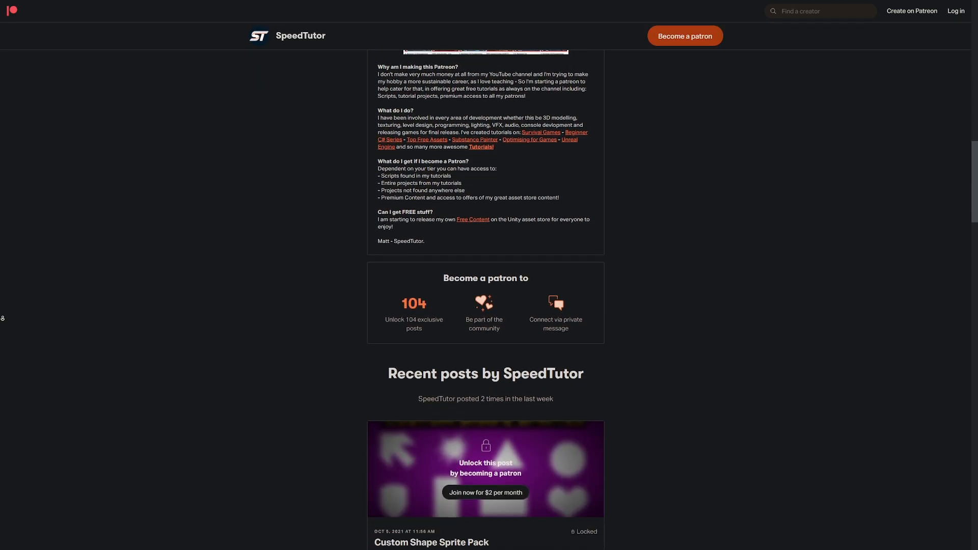
scroll("down", 3)
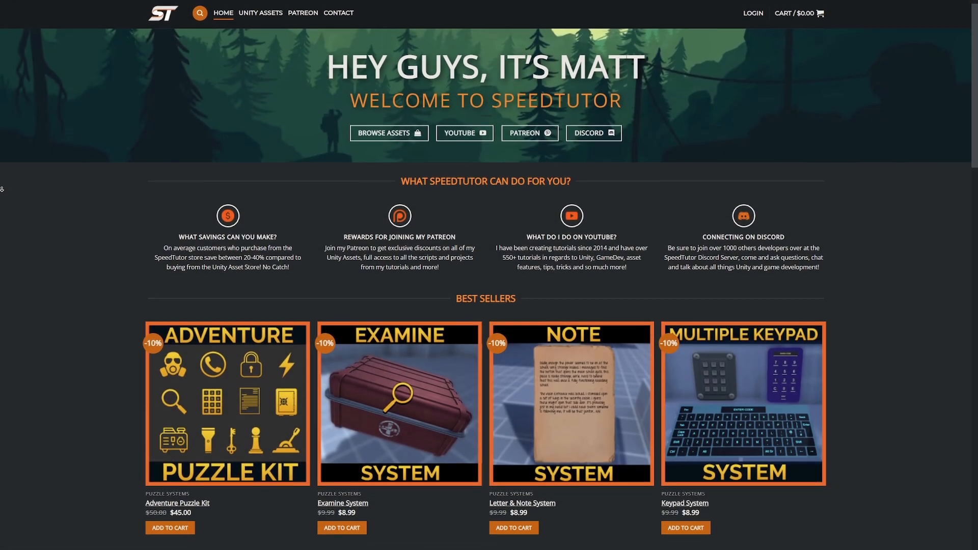
- Scroll the store's Best Sellers and Puzzle Systems assets, then return to the Patreon tab
scroll("down", 3)
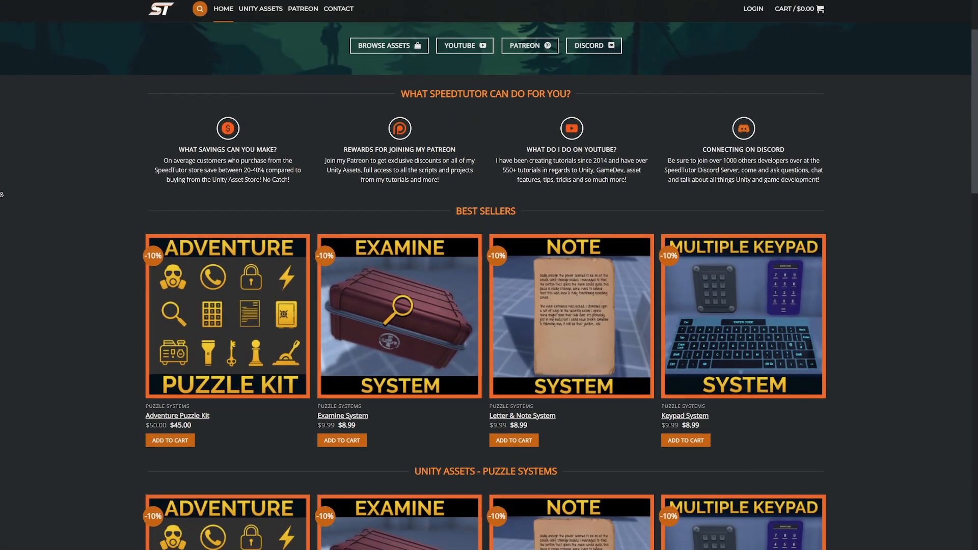
scroll("down", 3)
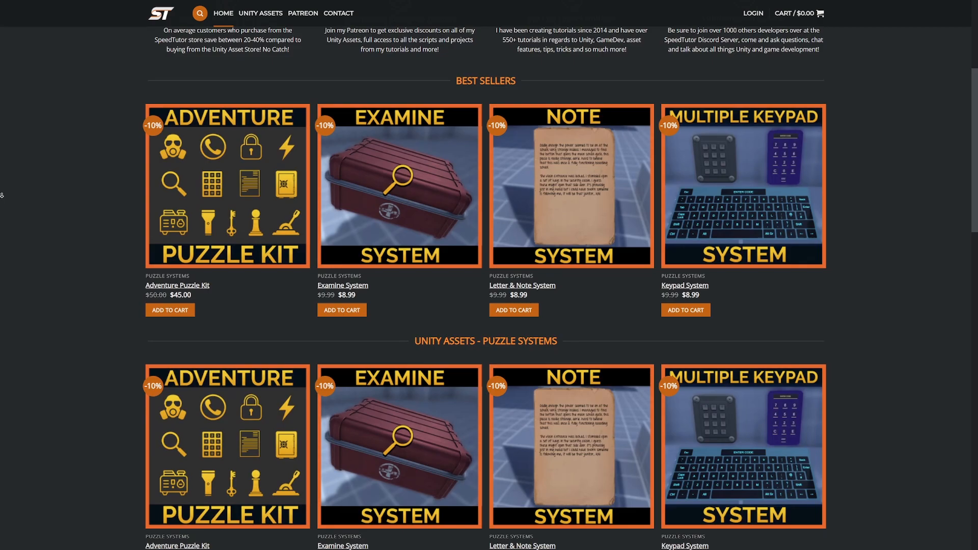
scroll("down", 3)
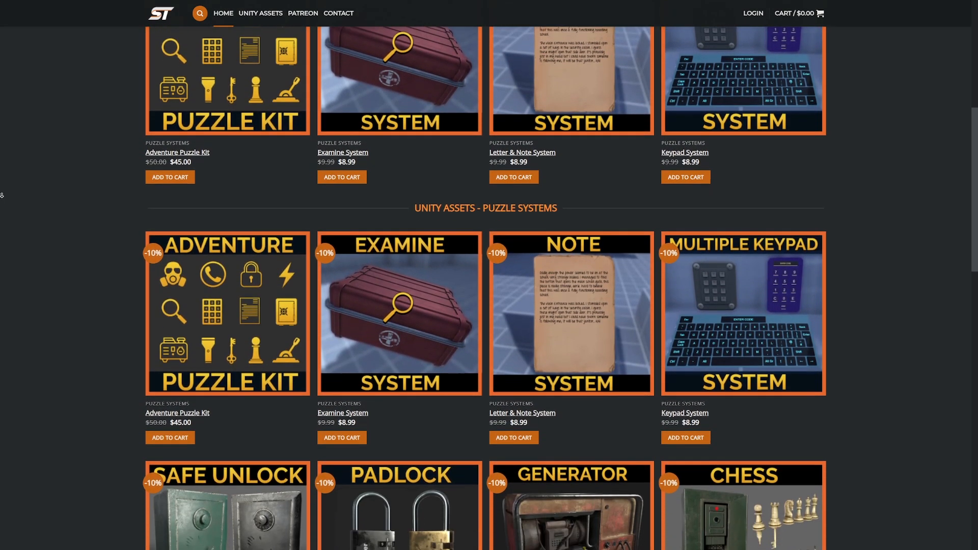
scroll("down", 3)
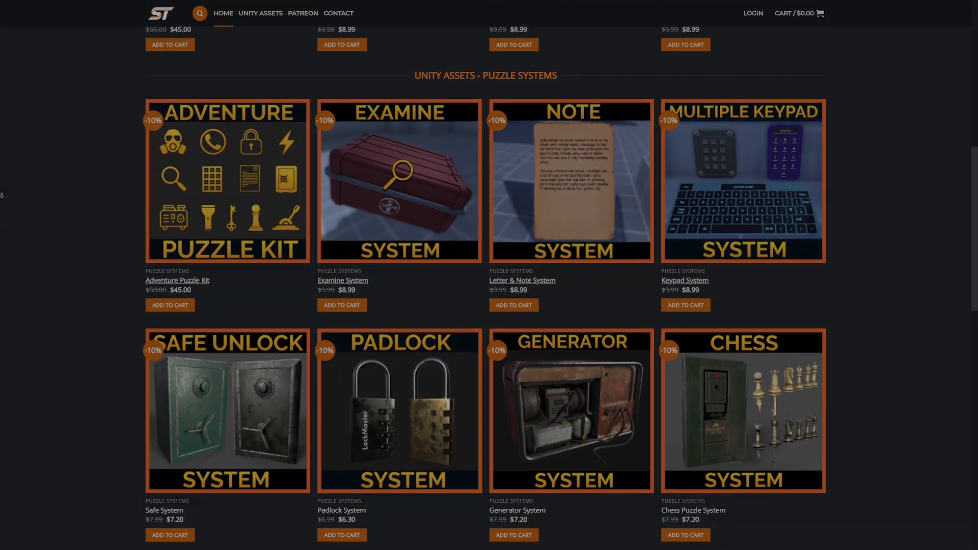
left_click(303, 13)
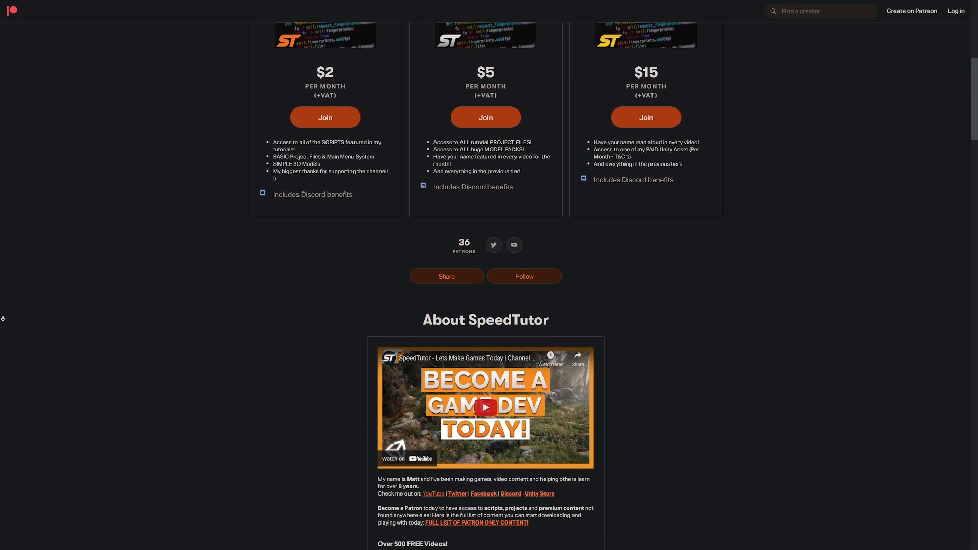
scroll("down", 3)
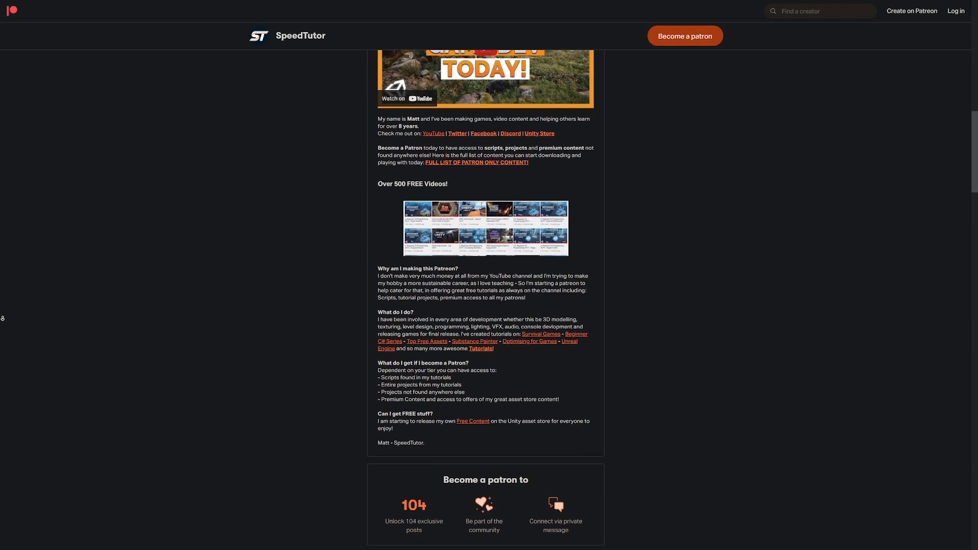
scroll("down", 3)
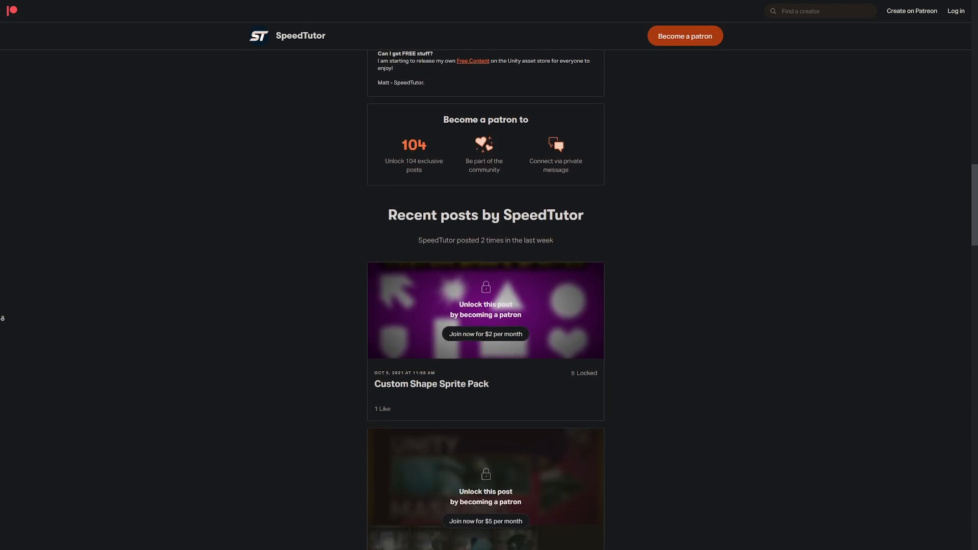